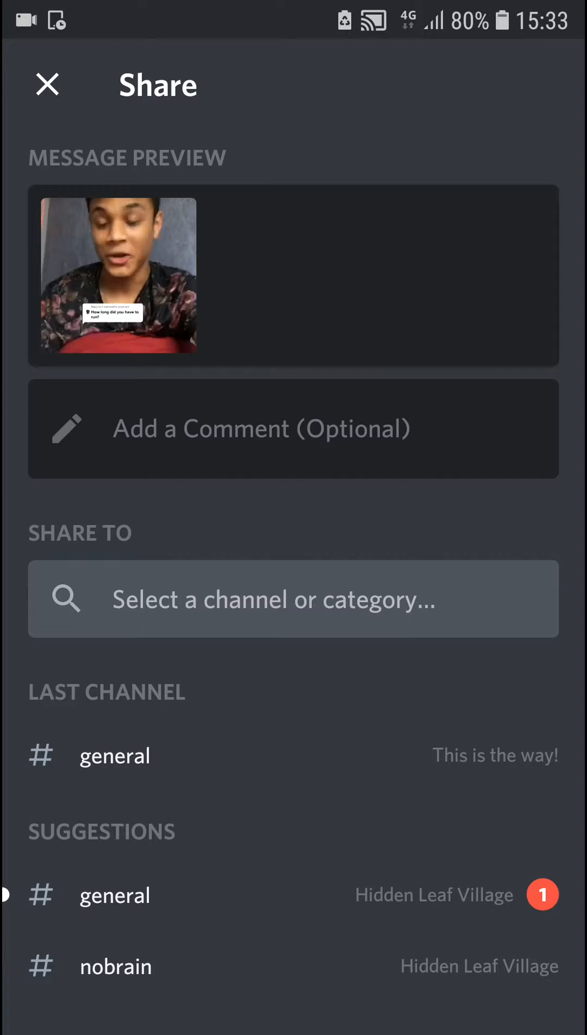
Step: On Discord's Share screen, focus the 'Select a channel or category…' search field
scroll("up", 3)
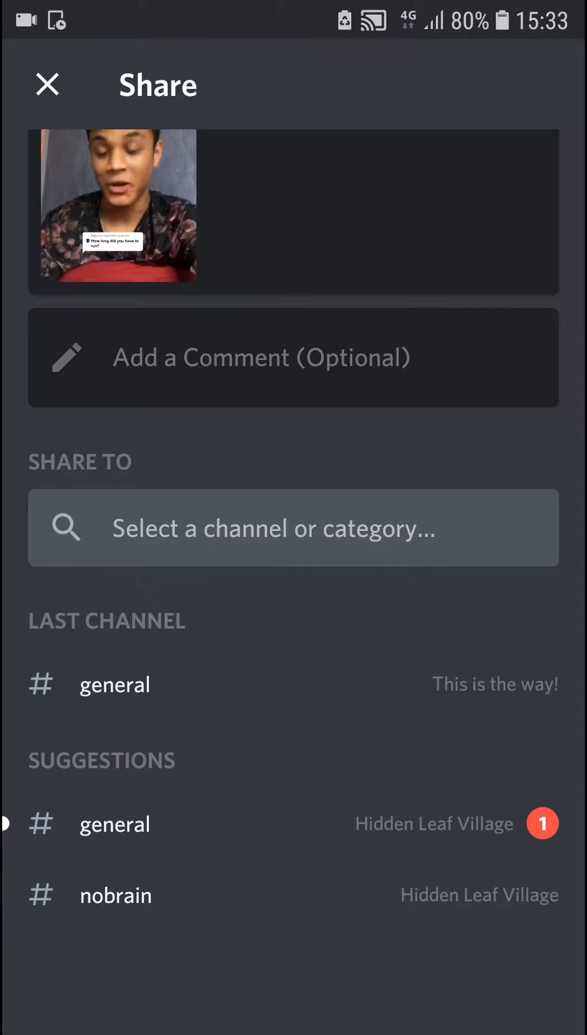
left_click(294, 358)
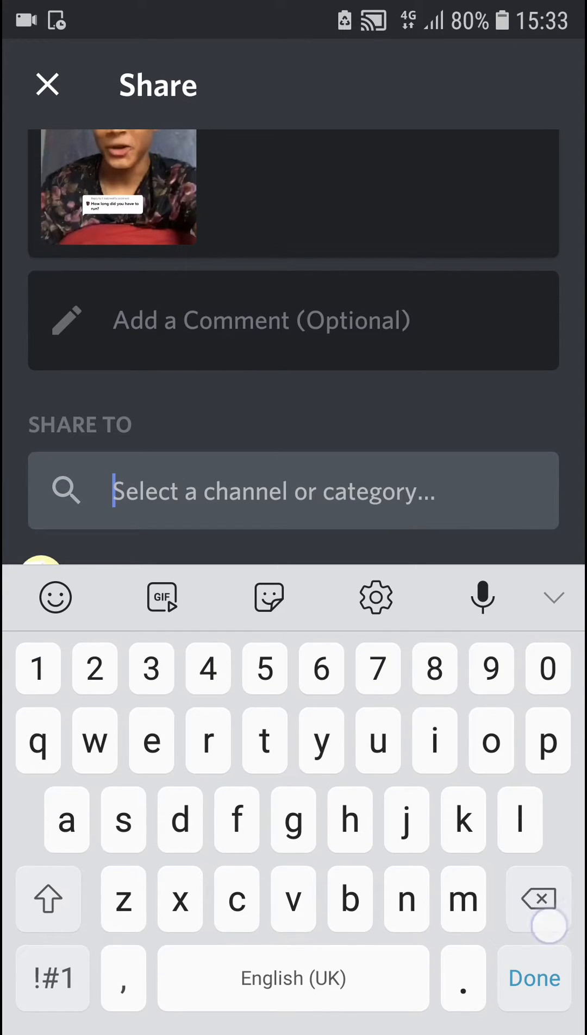
Step: Choose #general from This is the way! under Last Channel as the share destination
type("tj")
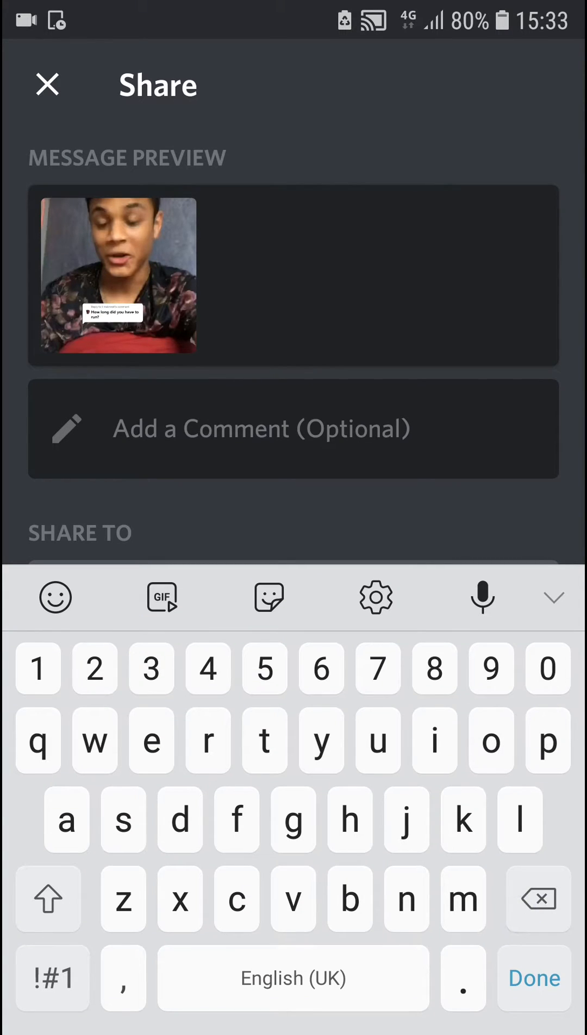
type("pc")
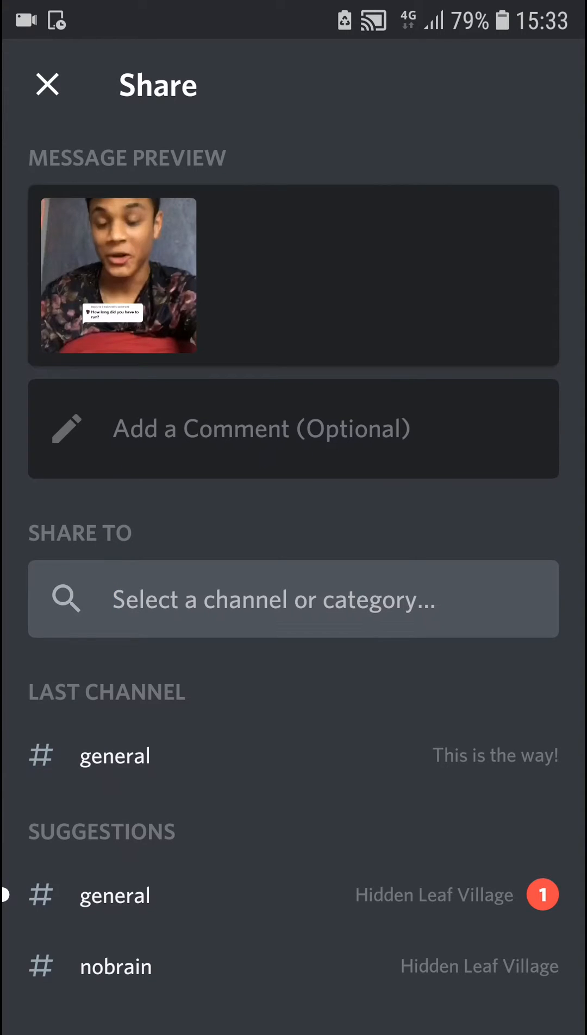
left_click(457, 610)
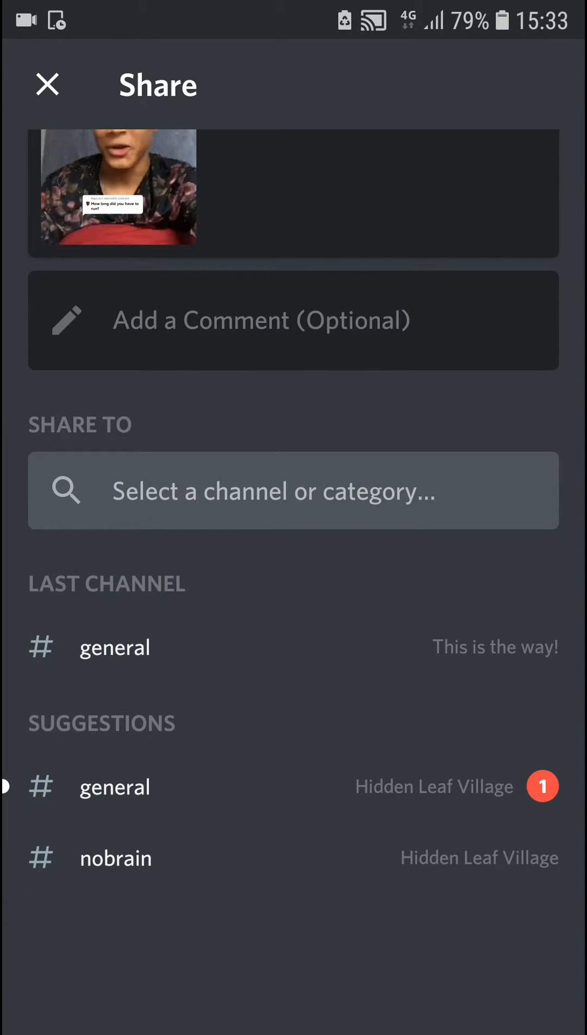
left_click(114, 647)
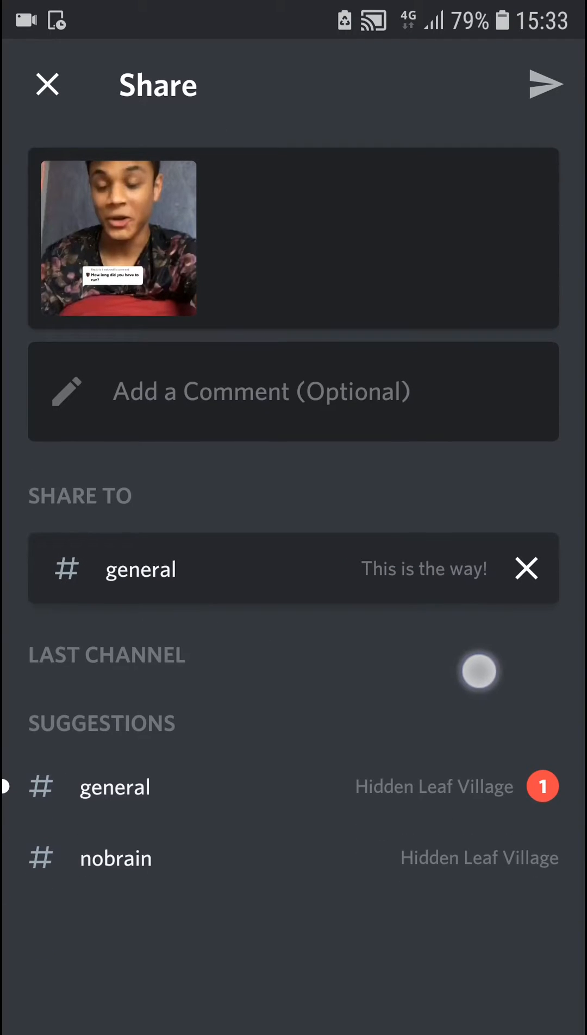
Step: Send the TikTok video to #general, then view the direct messages list
left_click(545, 84)
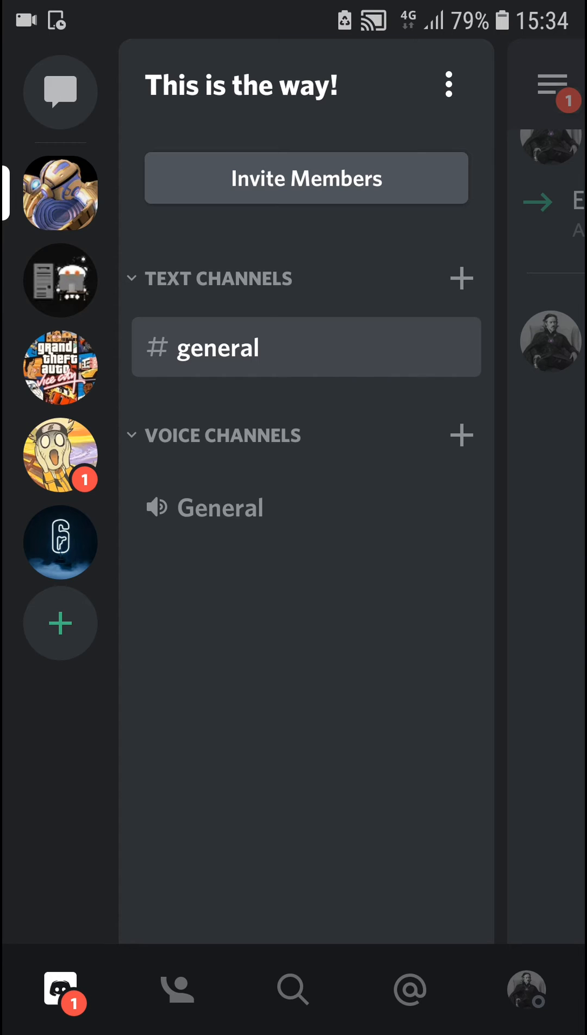
left_click(59, 92)
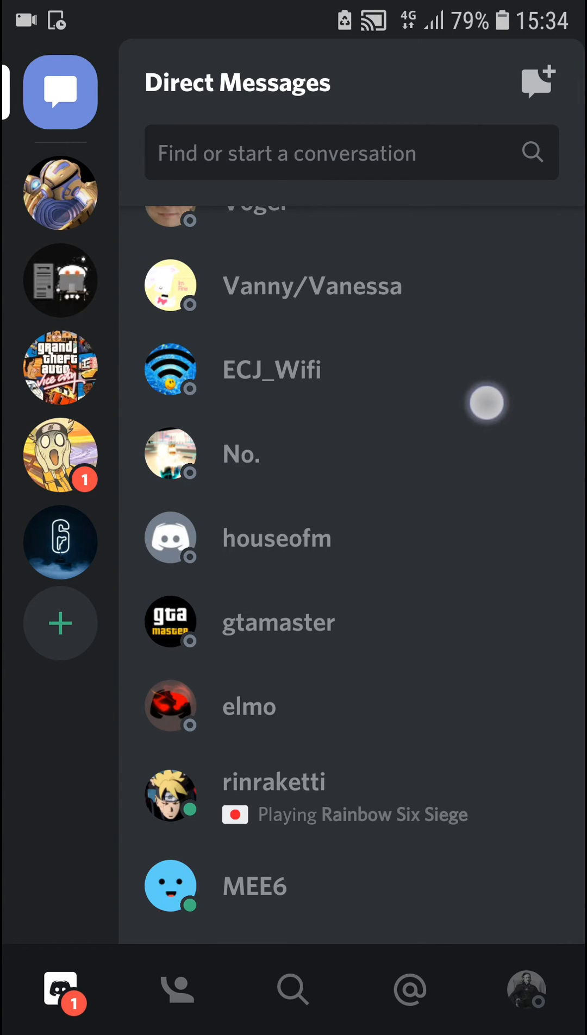